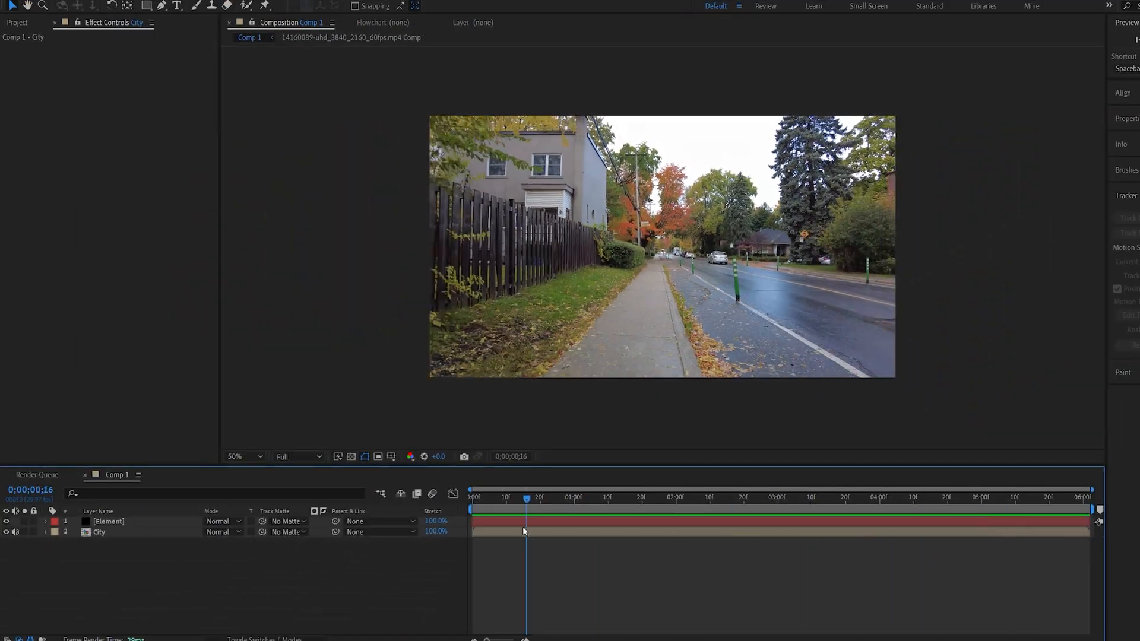
Run the 3D Camera Tracker on the City footage layer and let it solve
{"action": "left_click", "coordinate": [995, 498]}
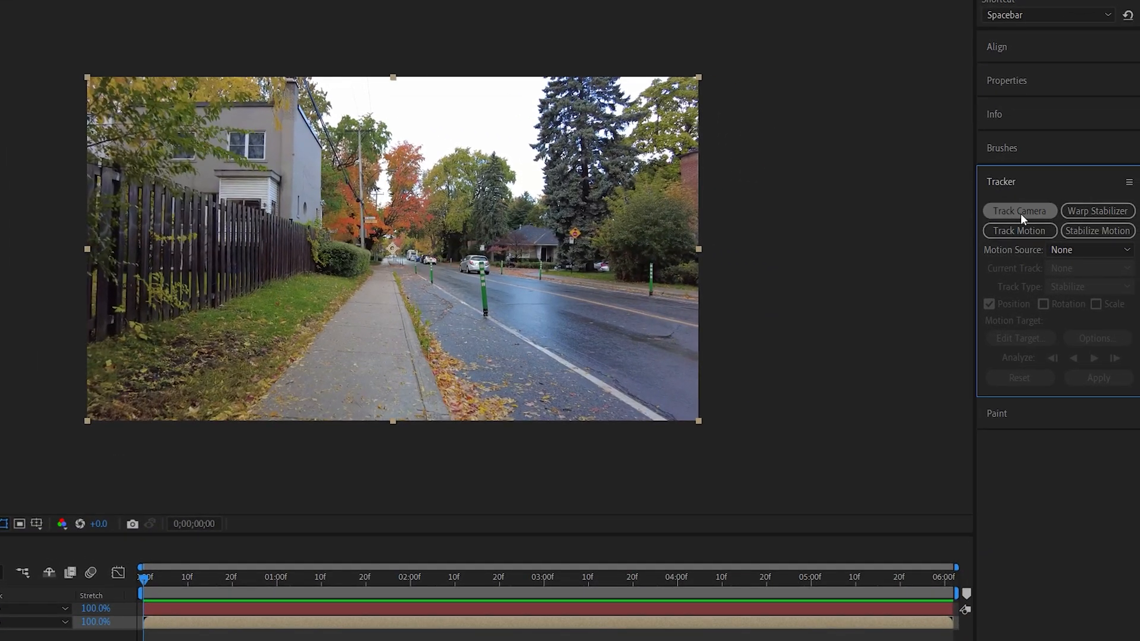
{"action": "left_click", "coordinate": [1019, 210]}
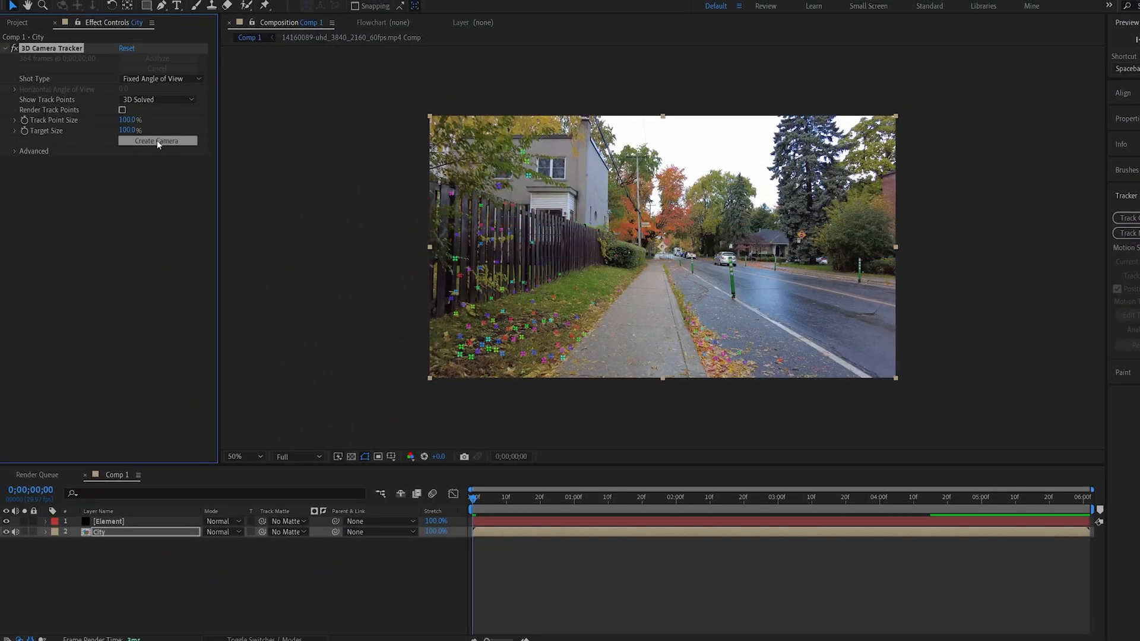
Create a 3D Tracker Camera layer from the solved footage track
{"action": "left_click", "coordinate": [156, 140]}
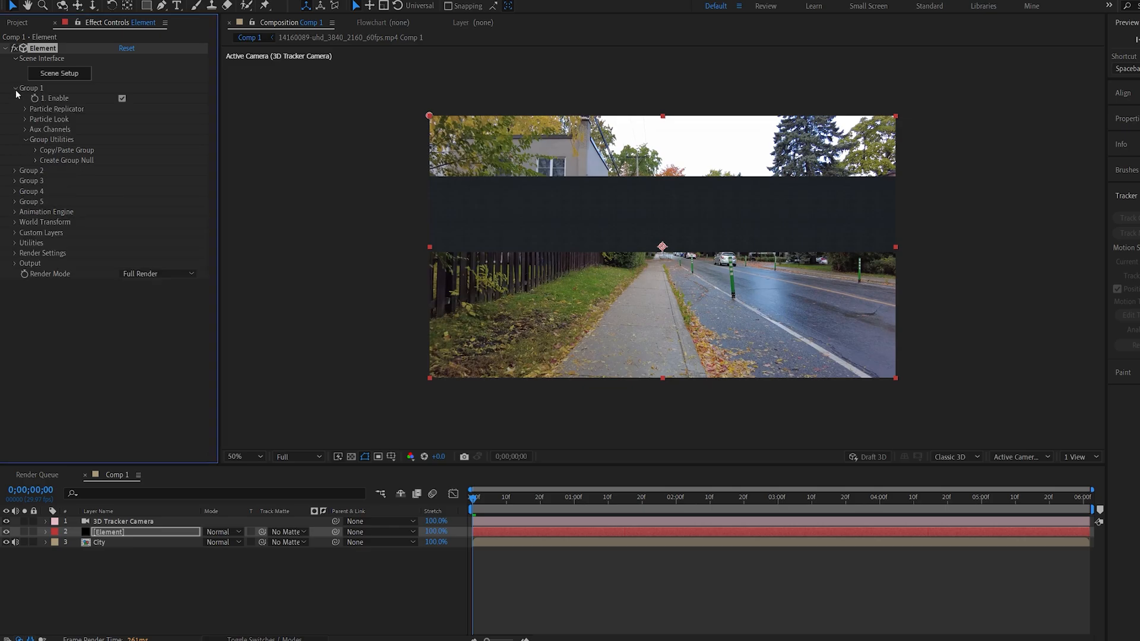
Set the replicator Position Z to -520 and Y Rotation to 90° so the corridor fills the frame
{"action": "left_click", "coordinate": [25, 110]}
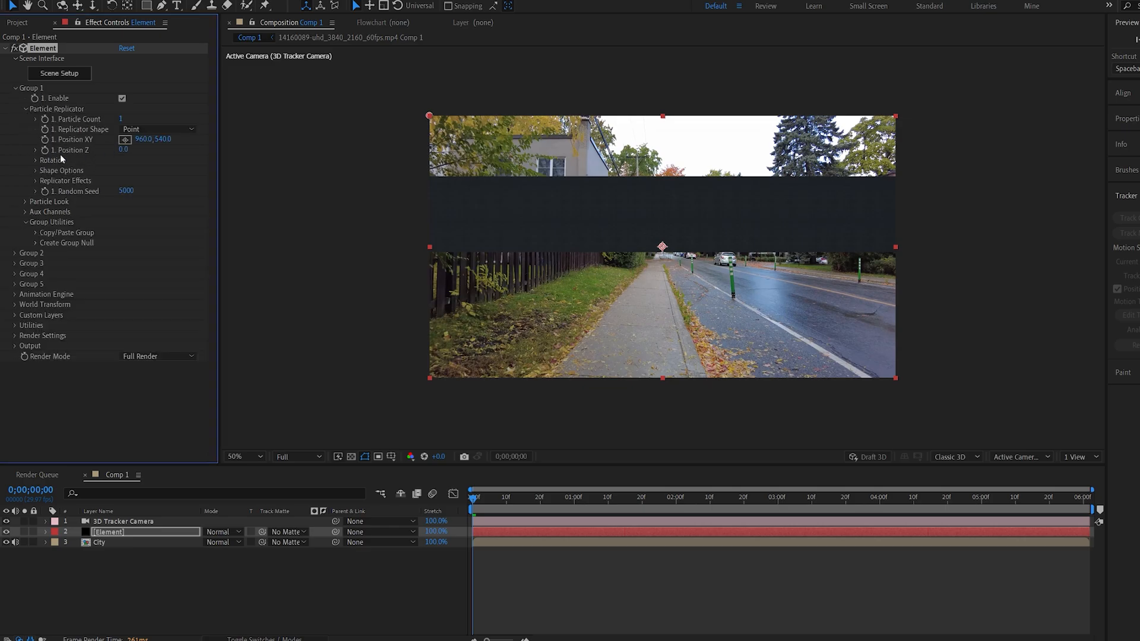
{"action": "left_click", "coordinate": [34, 160]}
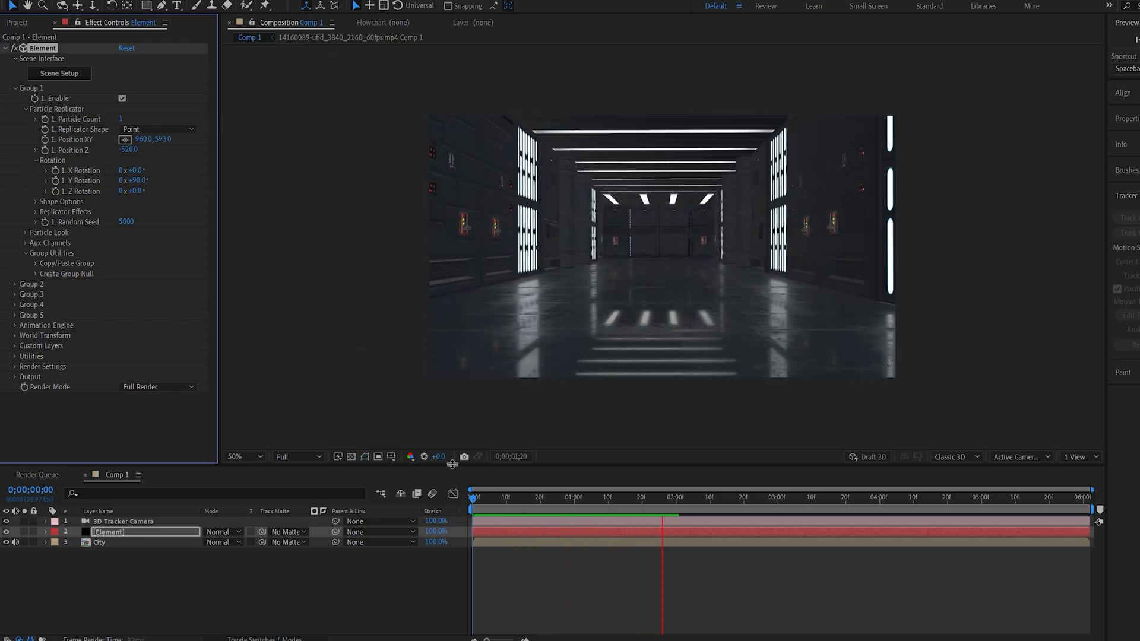
Raise Particle Size to 68.80 and place the model at XY 9600,11070, Z 6620, then check the preview
{"action": "left_click", "coordinate": [847, 497]}
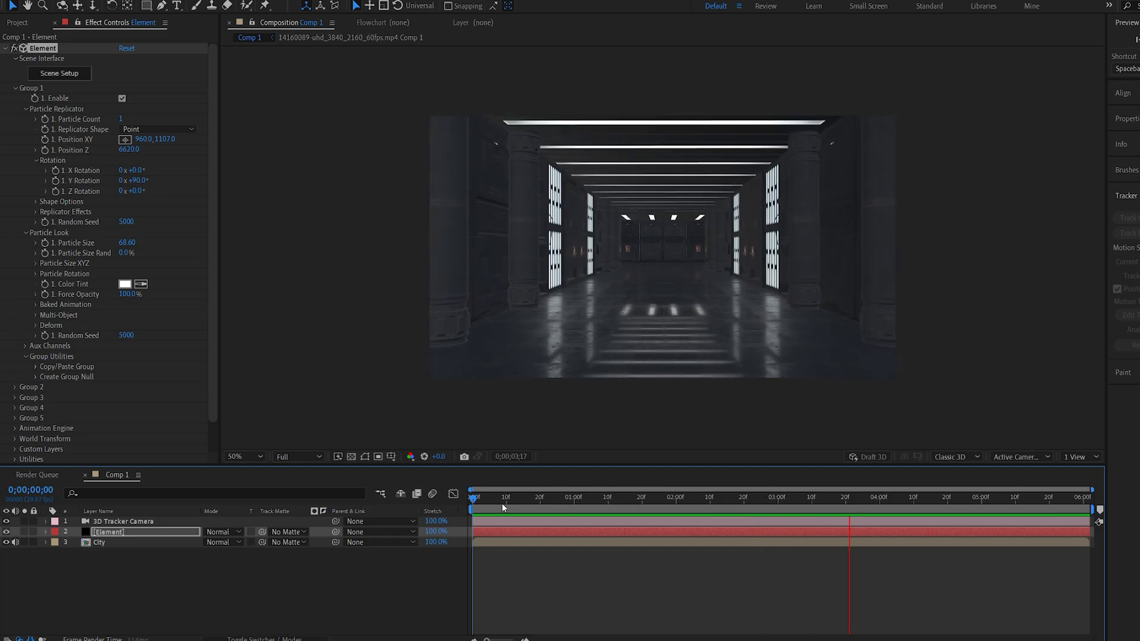
{"action": "left_click", "coordinate": [107, 532]}
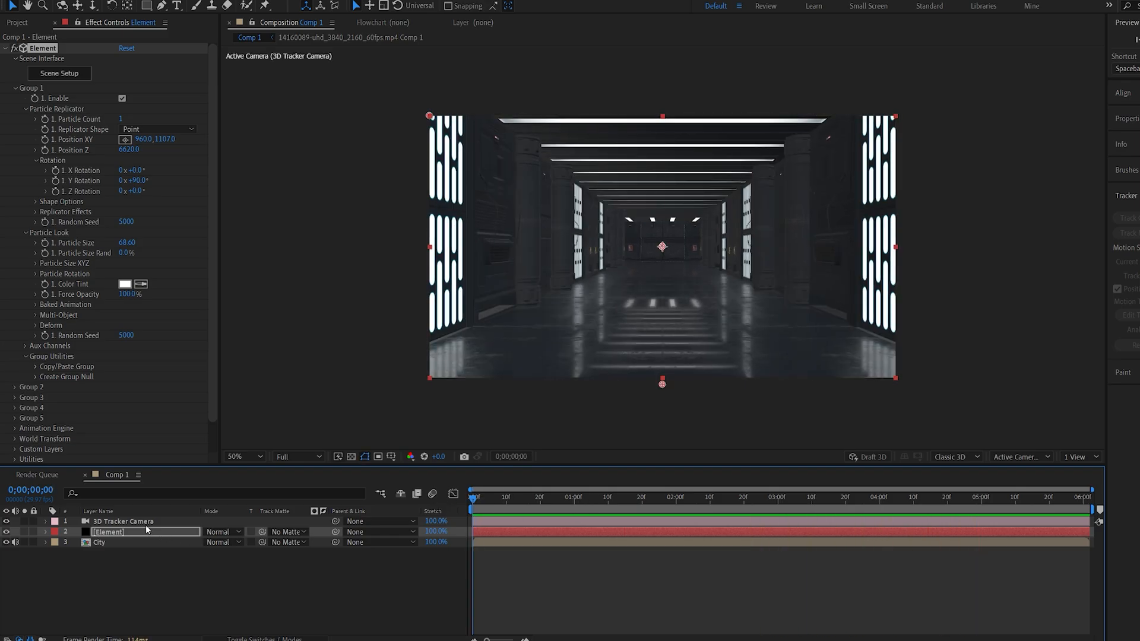
Select the 3D Tracker Camera and keyframe its X and Y Rotation along the timeline
{"action": "left_click", "coordinate": [121, 521]}
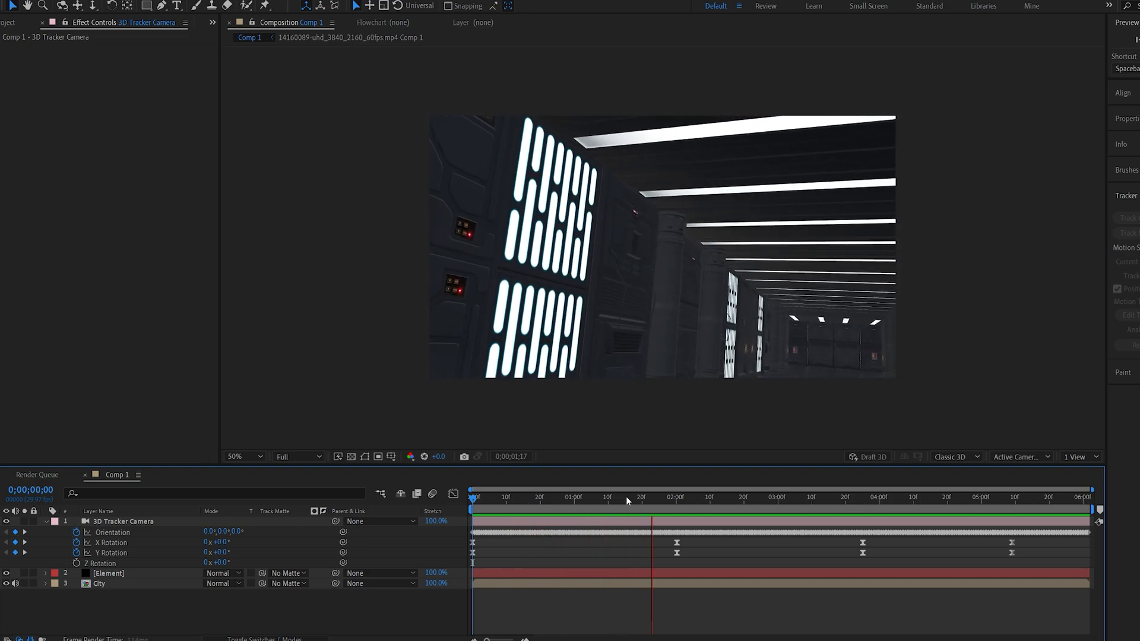
{"action": "left_click", "coordinate": [857, 497]}
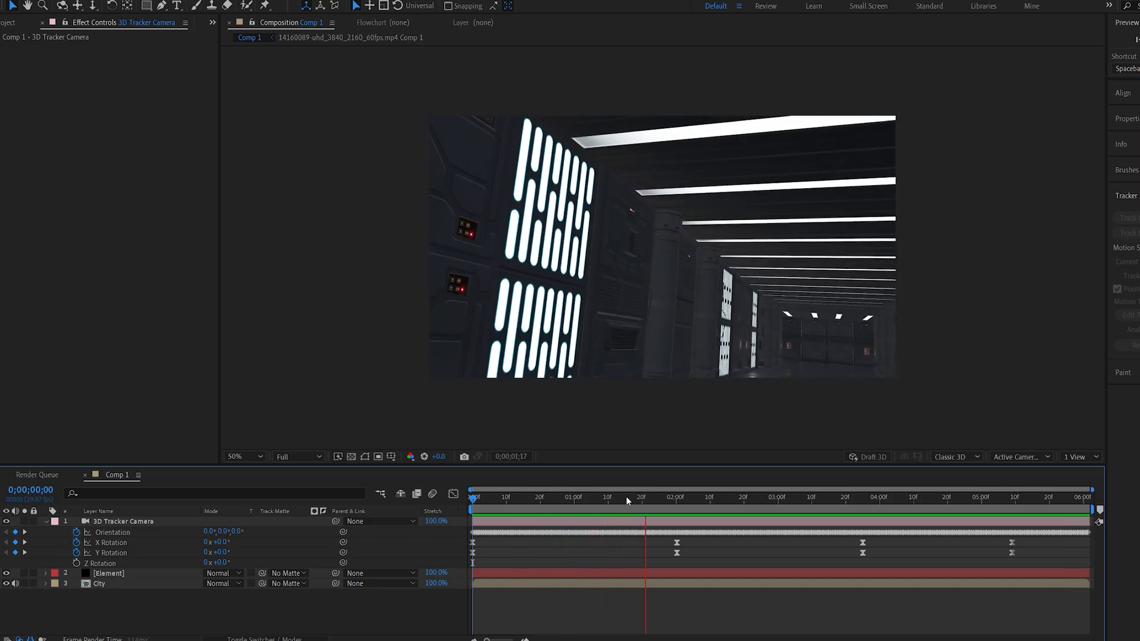
{"action": "left_click", "coordinate": [850, 497]}
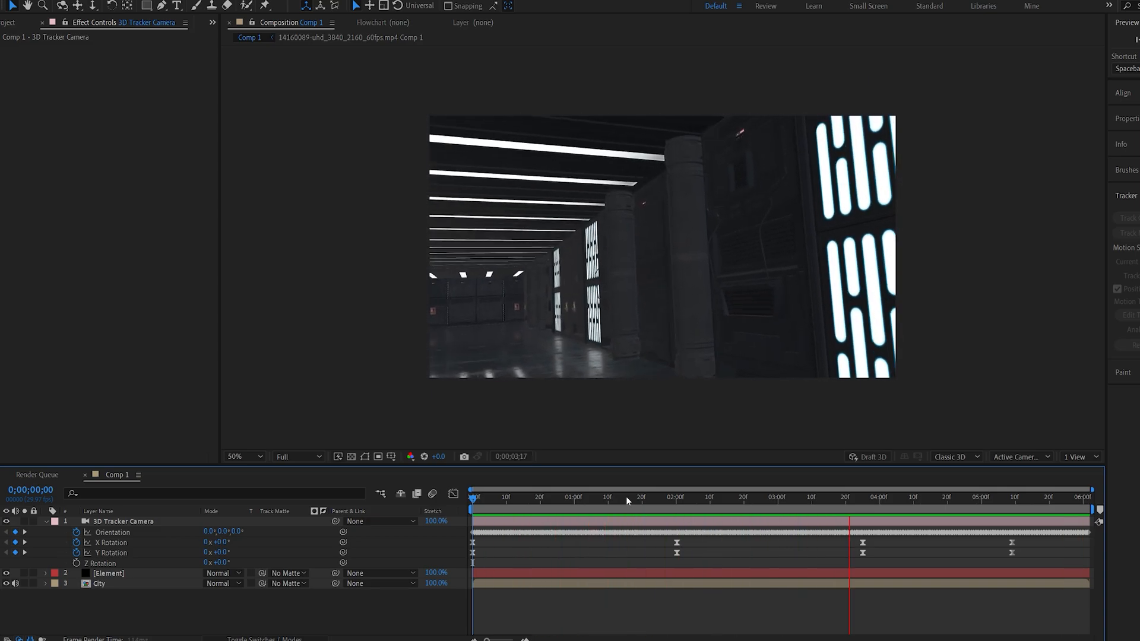